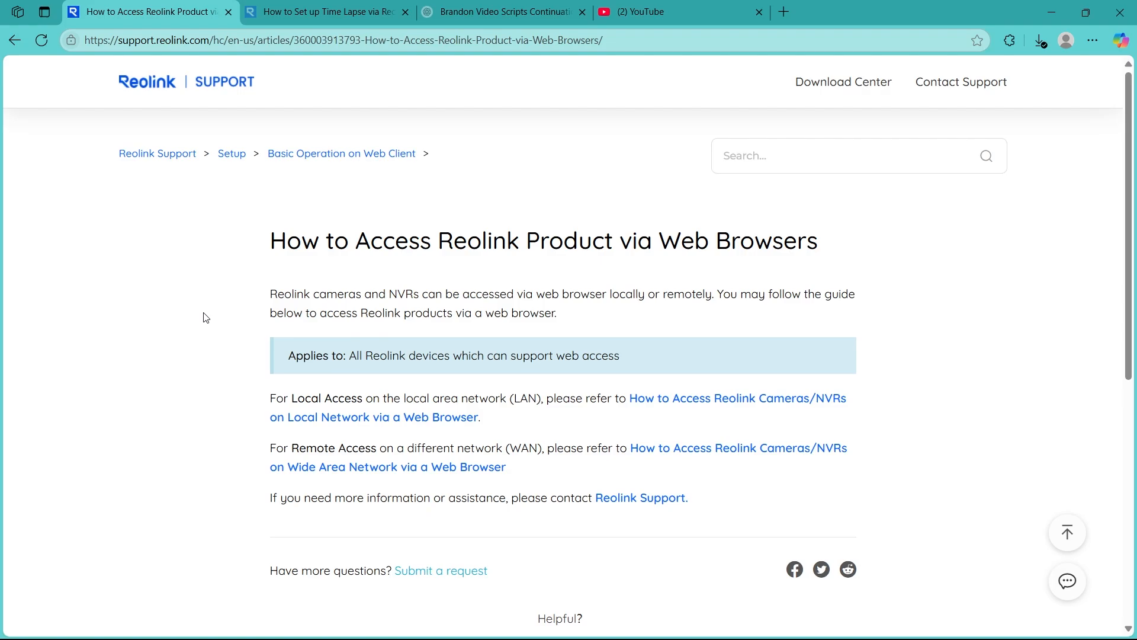
pyautogui.moveTo(106, 415)
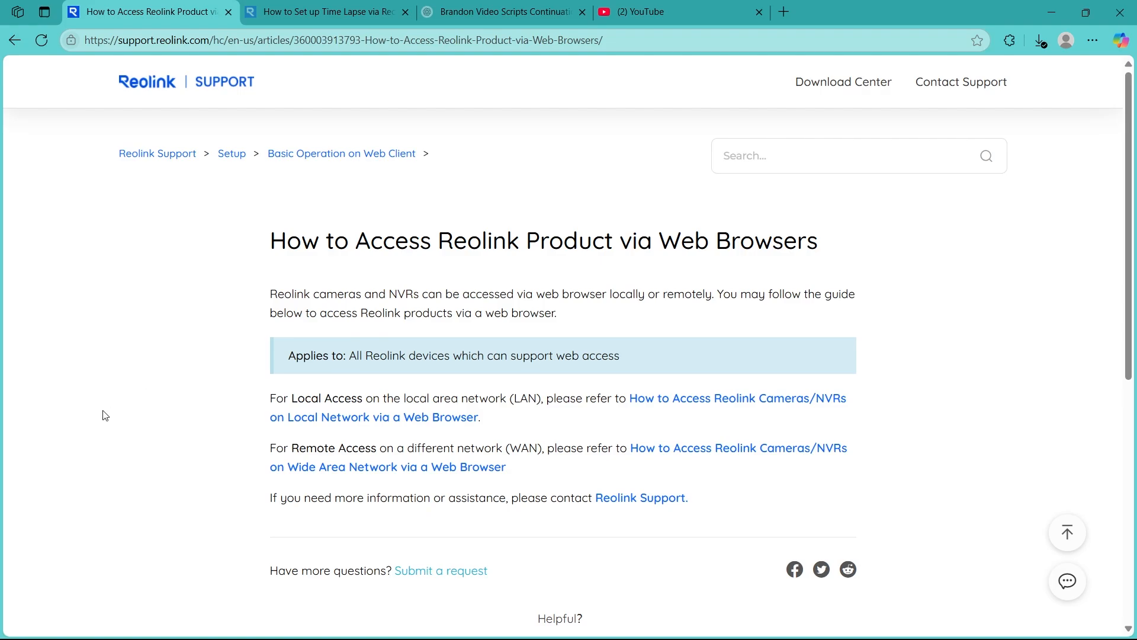
pyautogui.moveTo(93, 406)
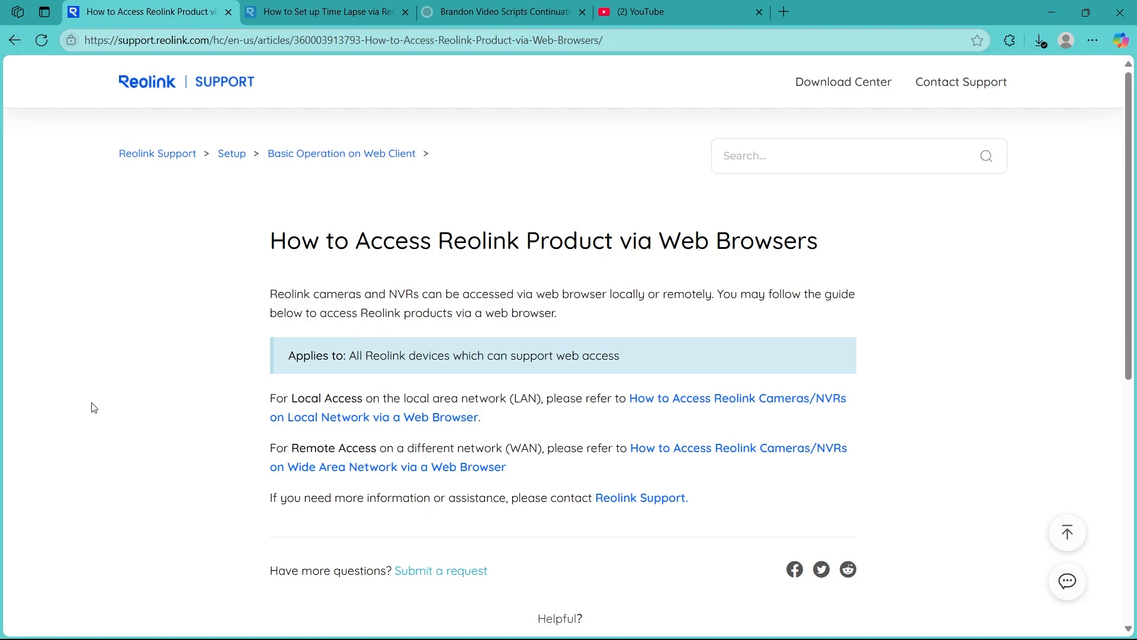
# Add a blank new tab in Edge, then return to the Reolink web-browser access article.
pyautogui.scroll(-3)
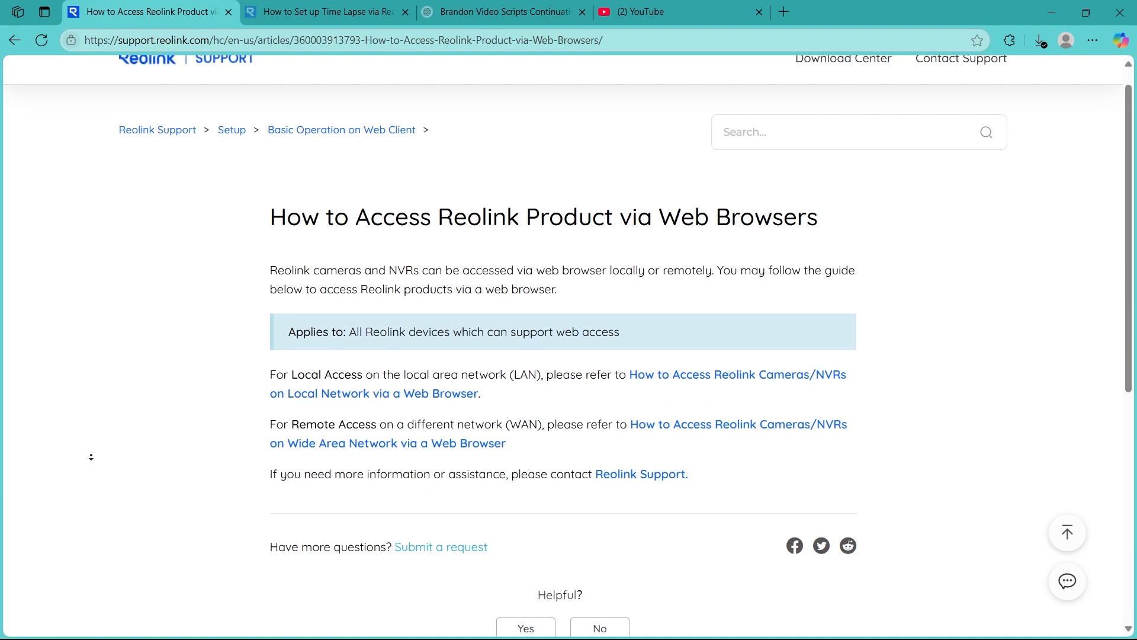
pyautogui.scroll(-3)
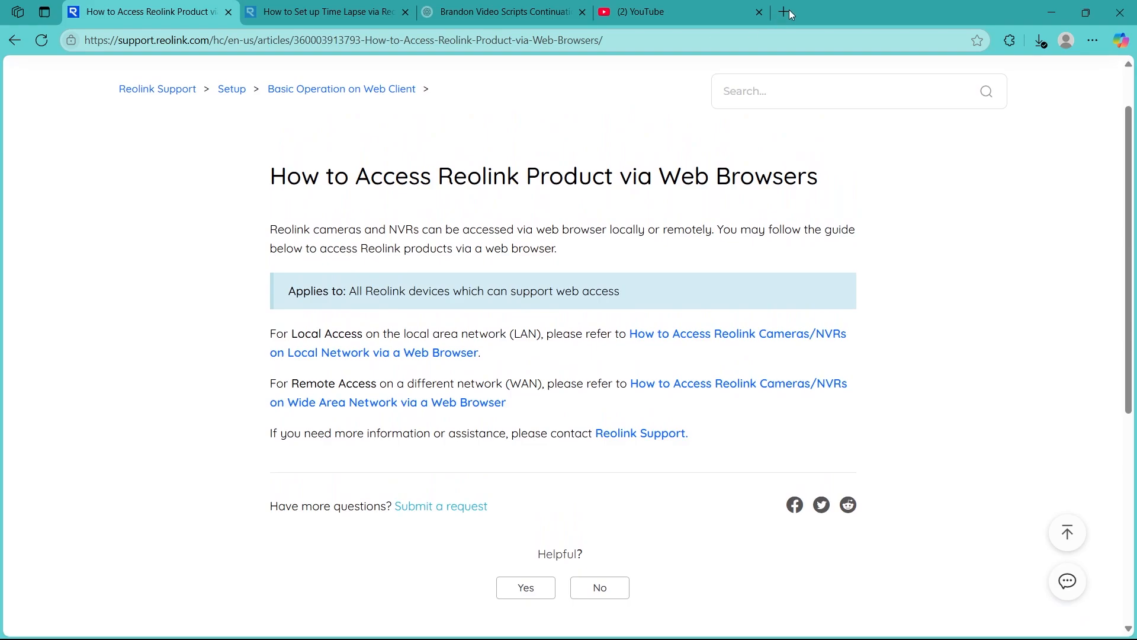
pyautogui.click(786, 12)
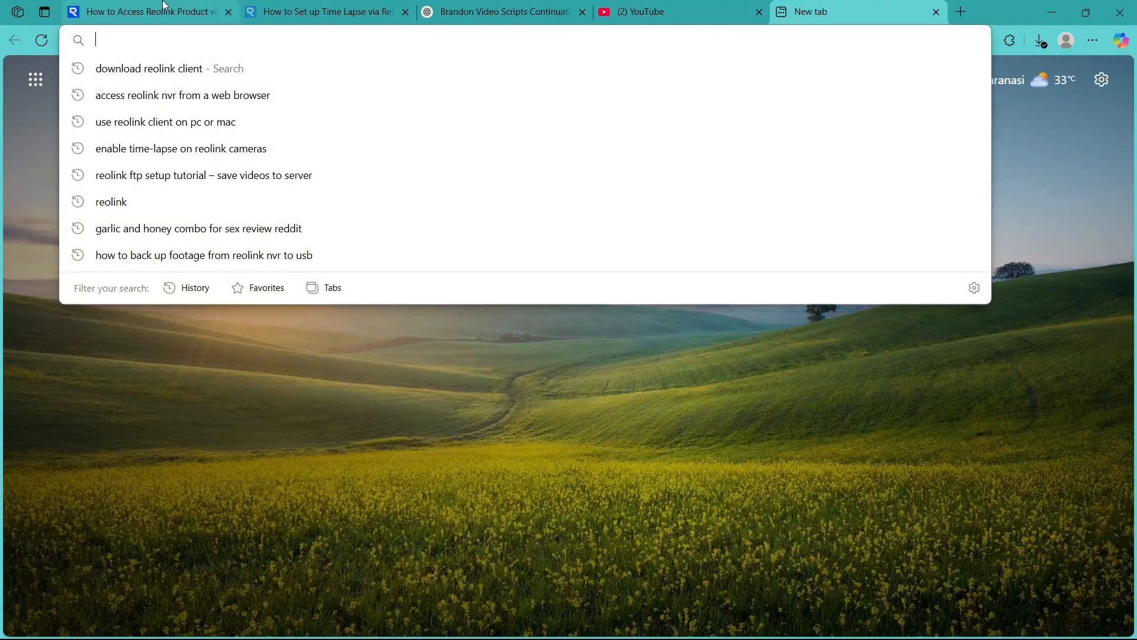
pyautogui.click(145, 12)
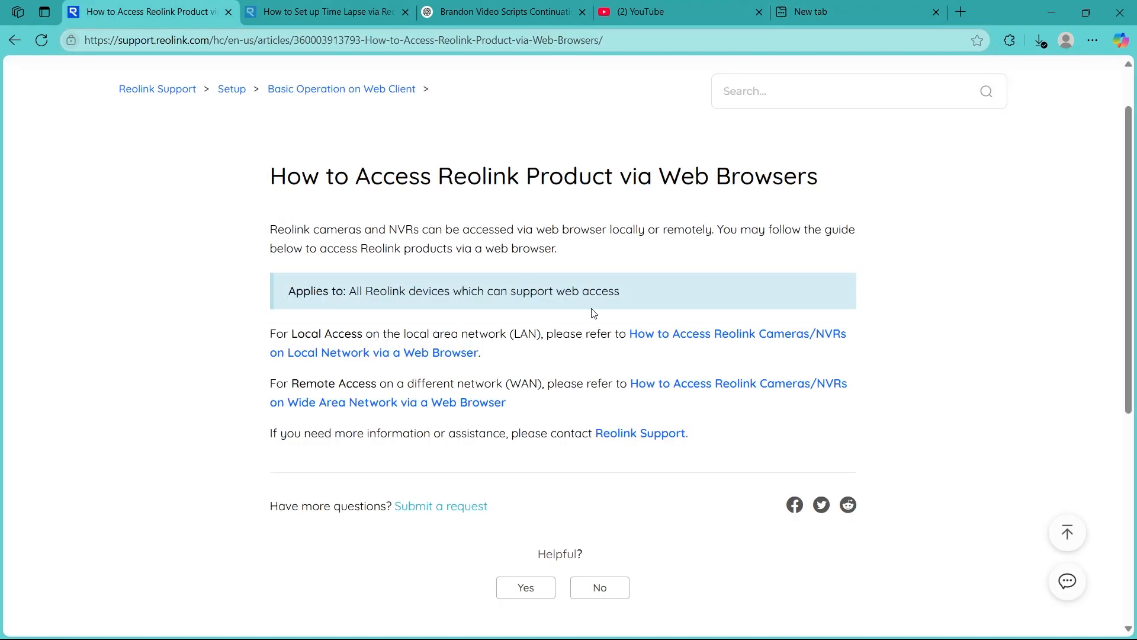